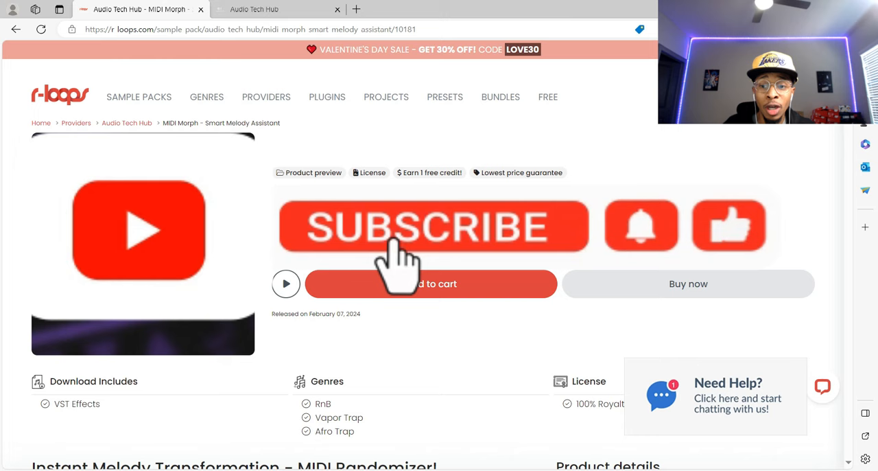
# Step: Lower MIDIMorph's variation amount to 0.4 and clear the loaded melody from its display
pyautogui.click(431, 226)
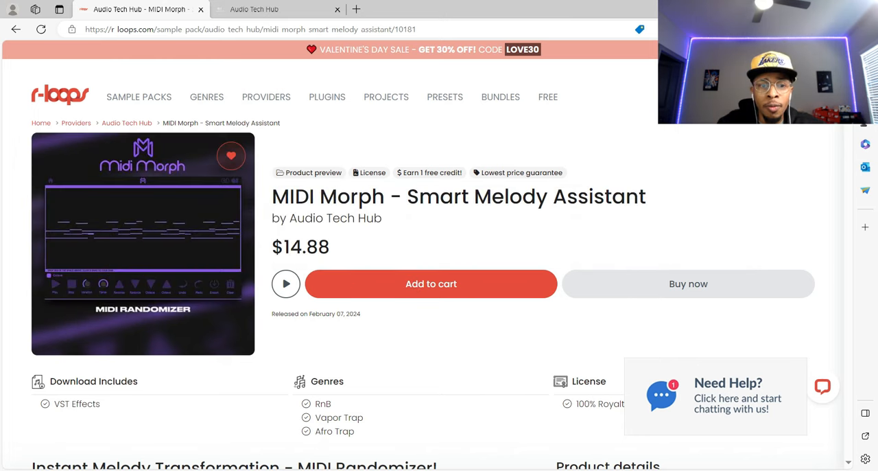
pyautogui.scroll(-3)
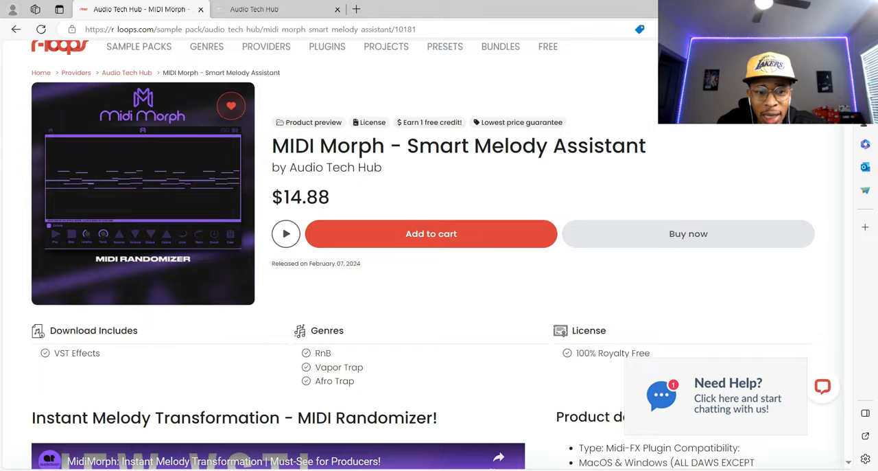
pyautogui.scroll(-3)
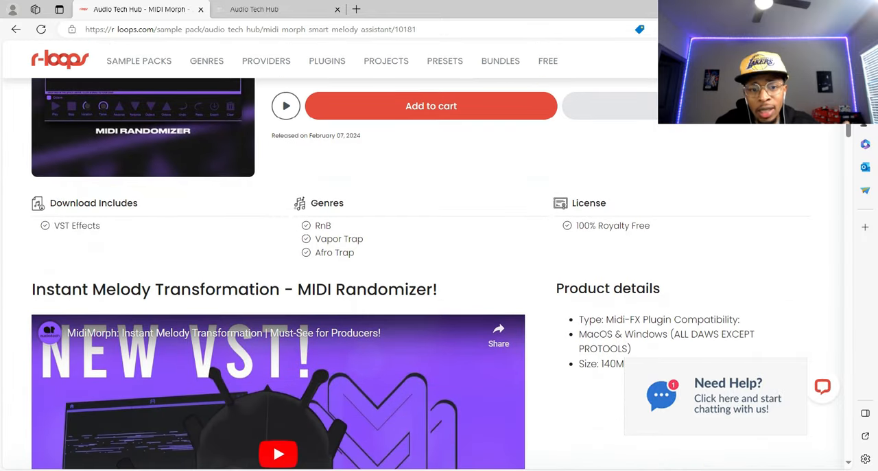
pyautogui.scroll(-3)
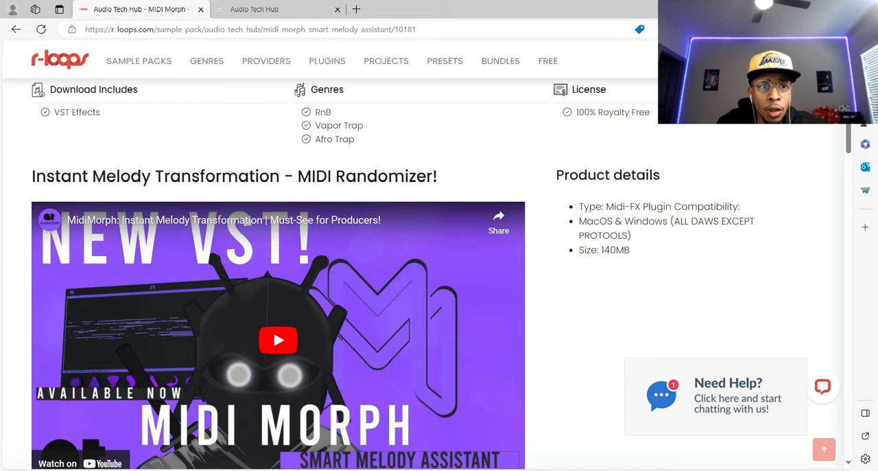
pyautogui.click(278, 9)
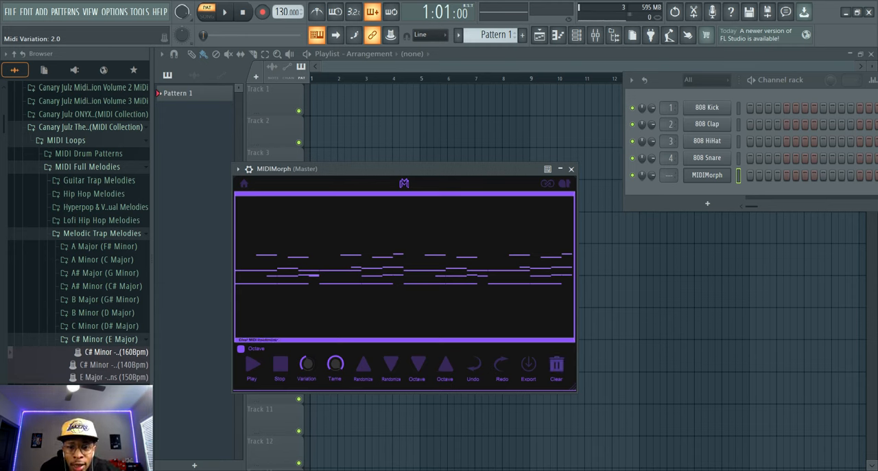
pyautogui.click(555, 363)
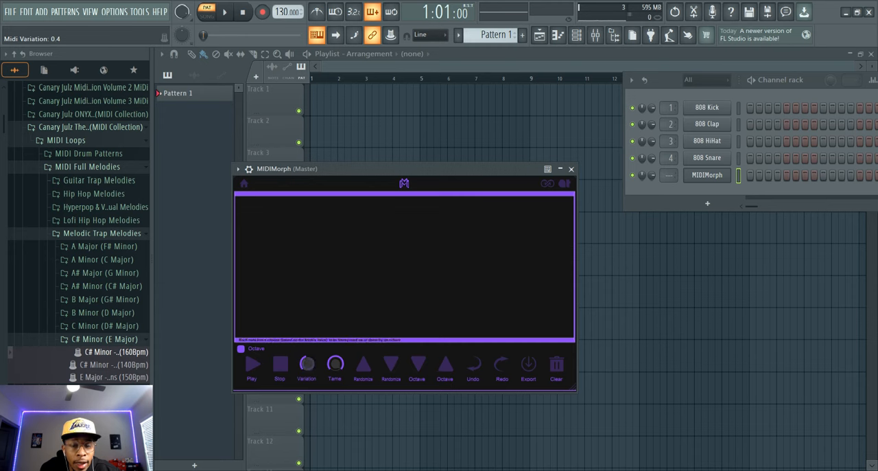
# Step: Start playback and drop the C# Minor trap melody MIDI into MIDIMorph
pyautogui.click(252, 364)
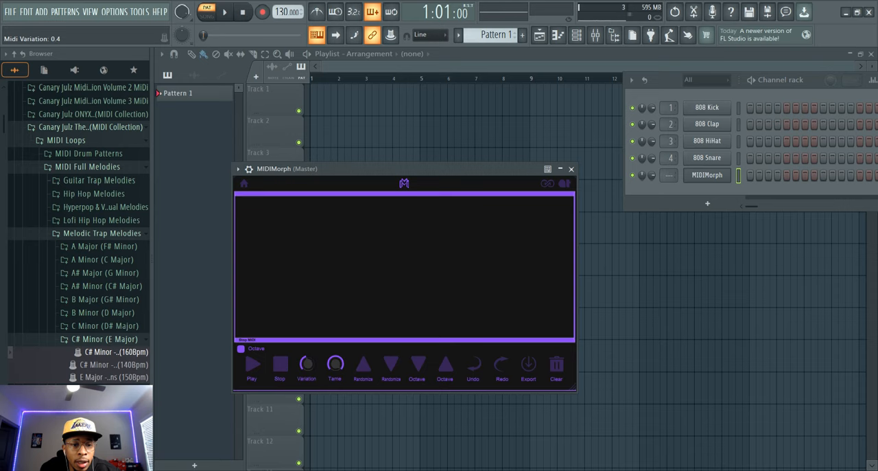
pyautogui.click(251, 364)
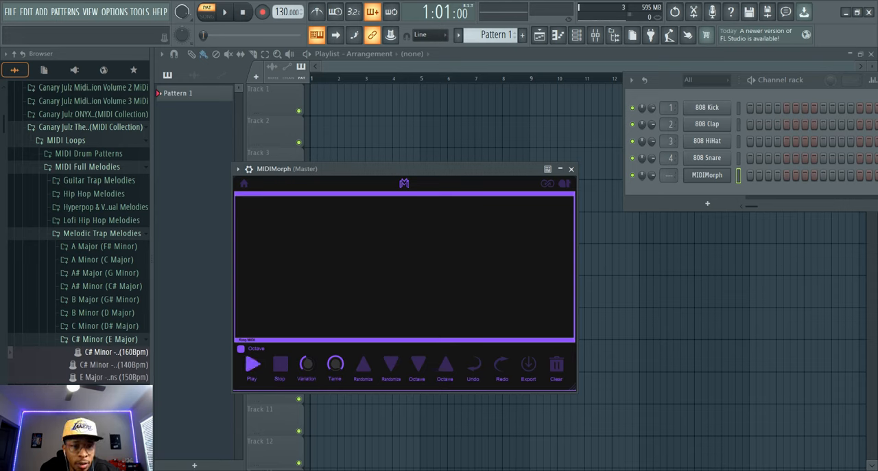
pyautogui.moveTo(104, 351); pyautogui.dragTo(315, 333)
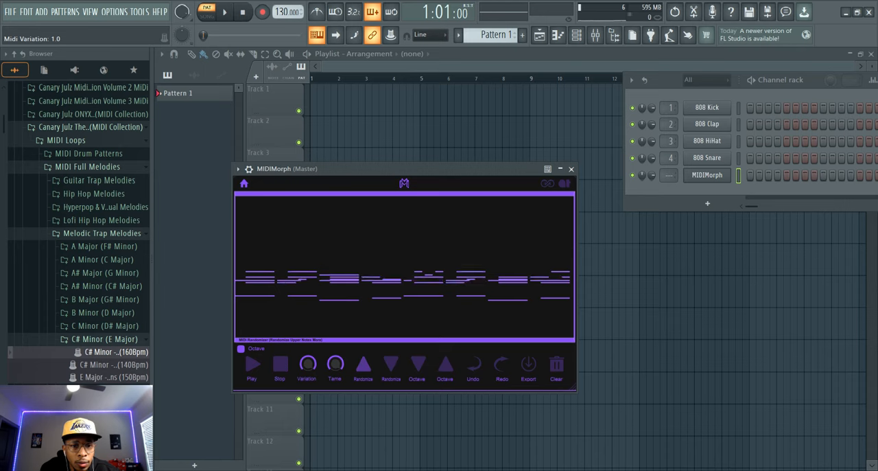
# Step: Play the trap melody, randomize it into a new note variation, then stop playback
pyautogui.click(252, 363)
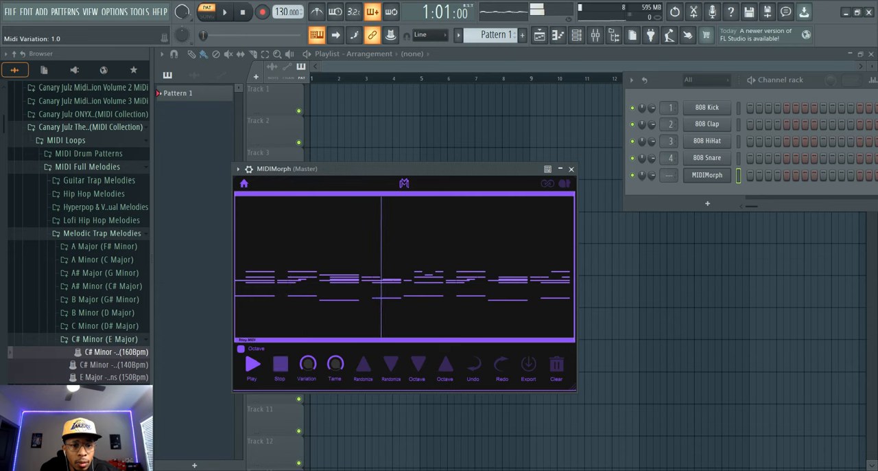
pyautogui.click(252, 364)
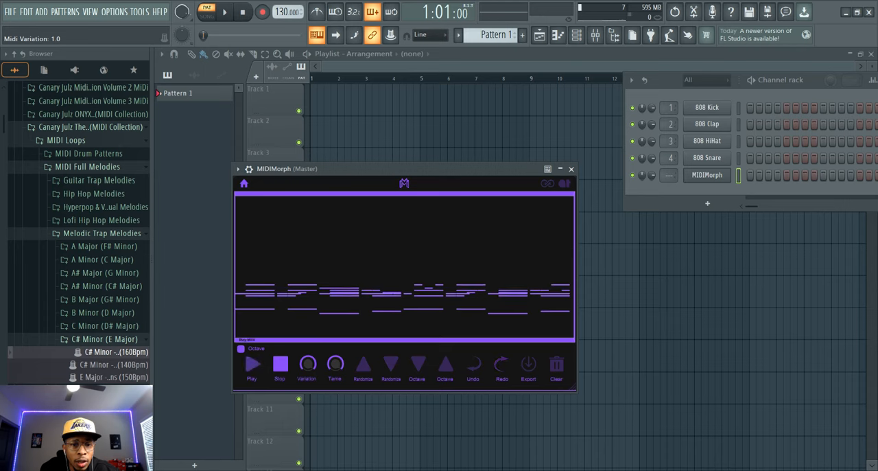
pyautogui.click(252, 363)
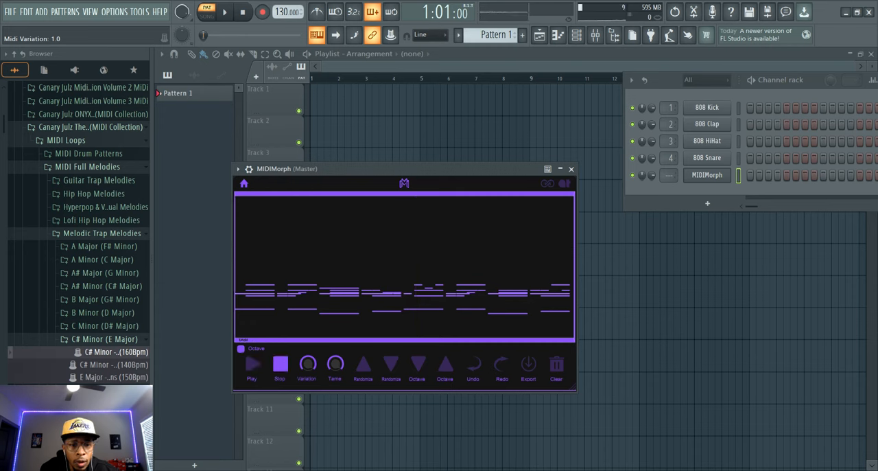
# Step: Set variation to 0.8, randomize the upper notes, and audition the new variation
pyautogui.click(137, 364)
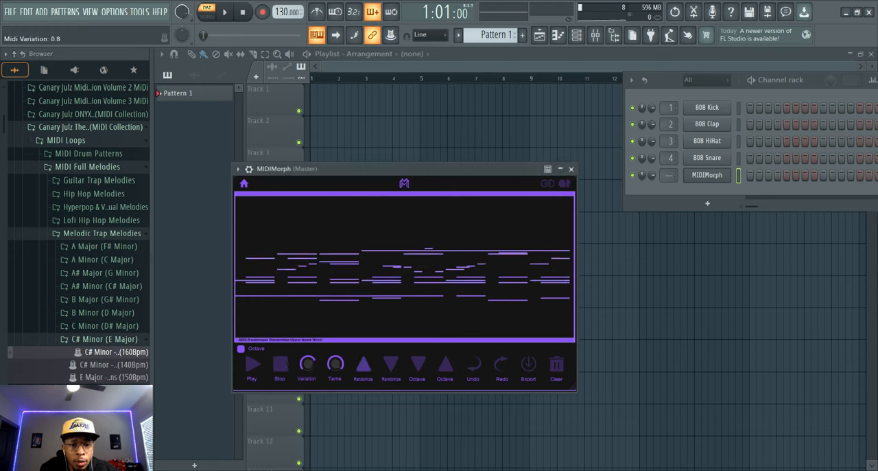
pyautogui.click(390, 364)
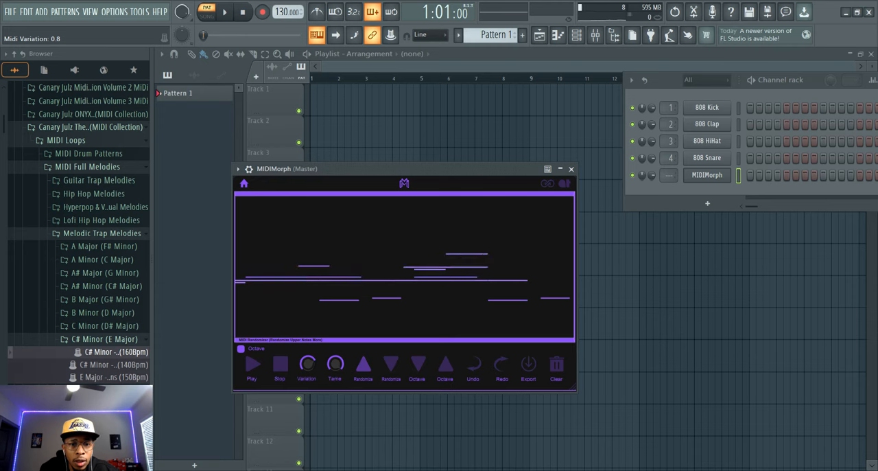
pyautogui.click(252, 363)
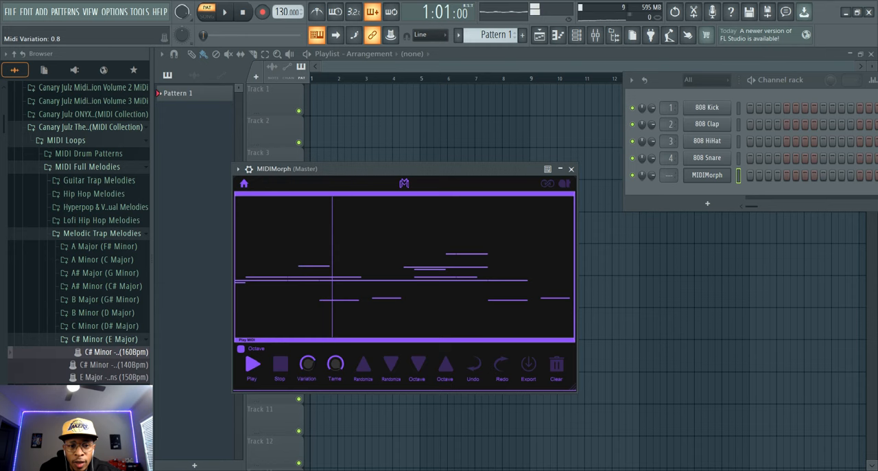
pyautogui.click(252, 363)
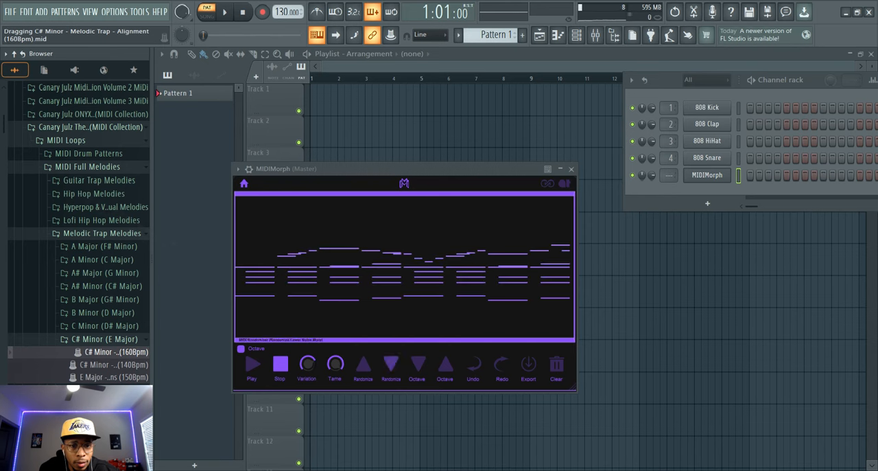
# Step: Randomize the reloaded C# Minor melody twice and play the result
pyautogui.click(252, 364)
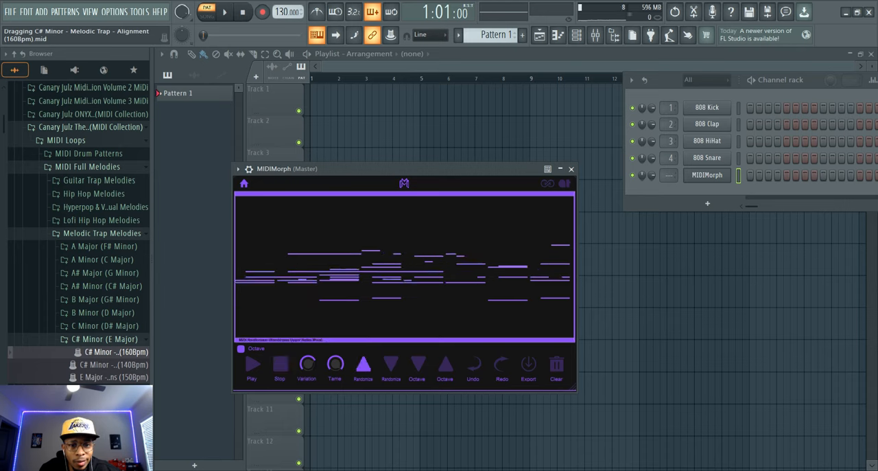
pyautogui.click(363, 364)
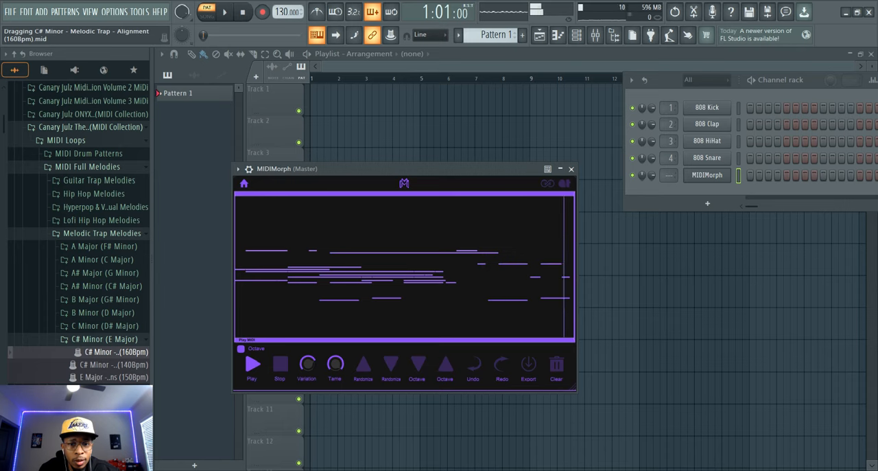
pyautogui.click(252, 363)
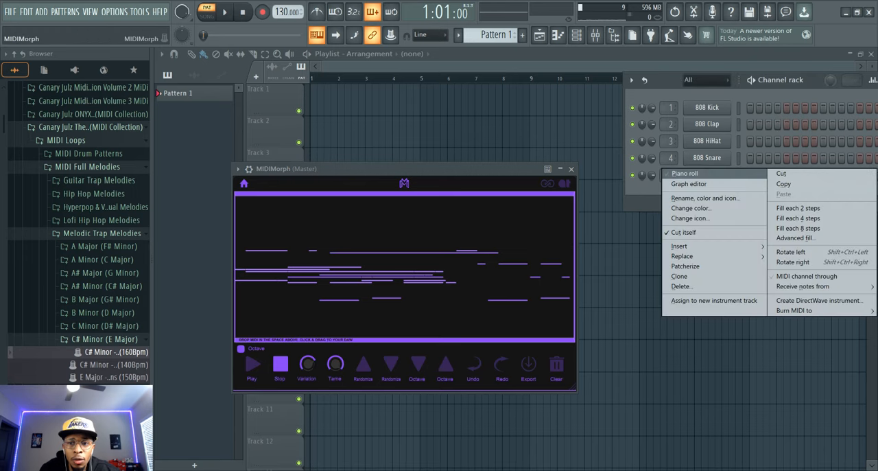
# Step: Replace the MIDIMorph channel with a fresh instance from the Plugins browser and play its melody
pyautogui.click(680, 286)
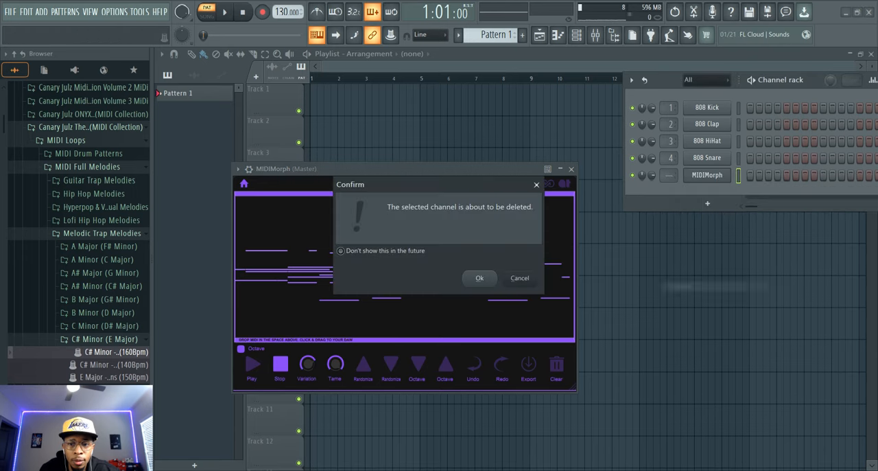
pyautogui.click(480, 278)
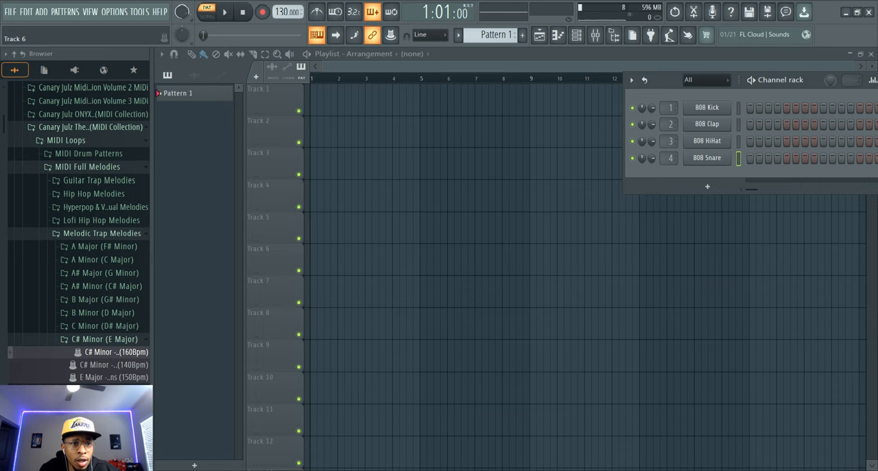
pyautogui.click(74, 69)
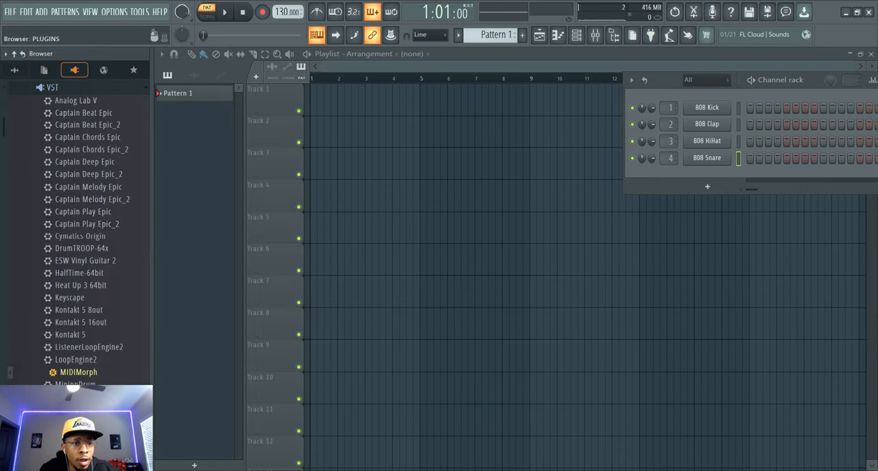
pyautogui.moveTo(78, 371); pyautogui.dragTo(597, 209)
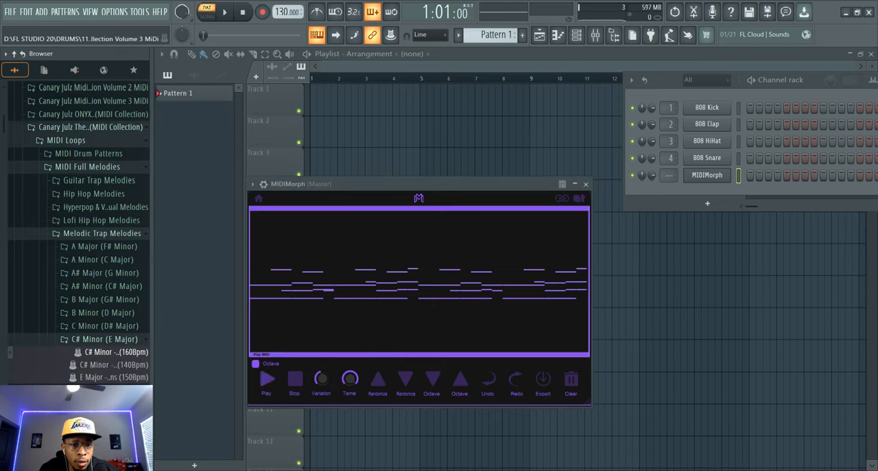
pyautogui.click(266, 378)
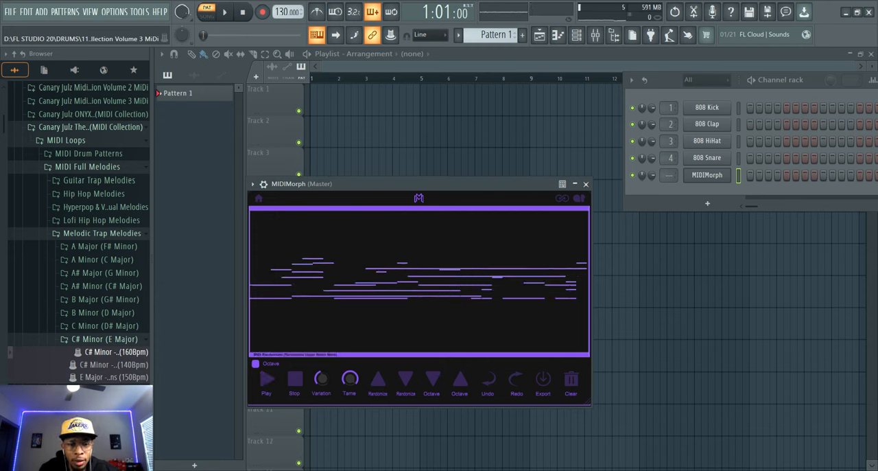
# Step: Randomize the melody's upper notes, then undo back to the evenly repeating pattern
pyautogui.click(266, 378)
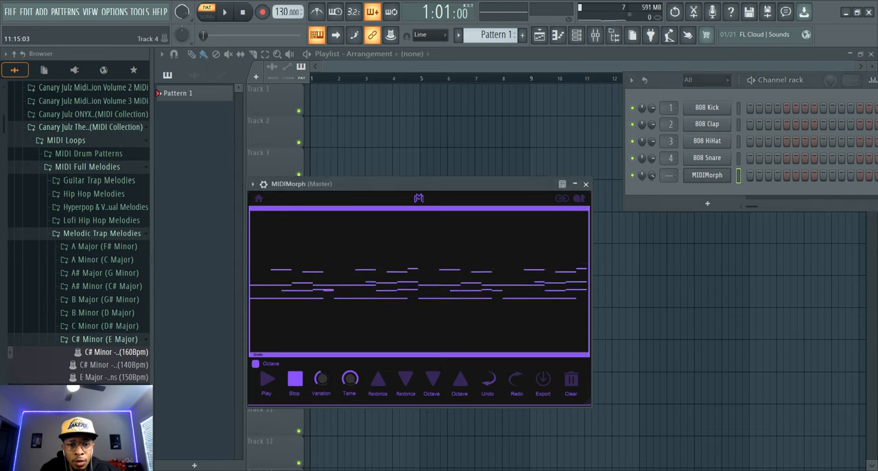
# Step: Audition the earlier melody, redo to restore the randomized variation, and play it
pyautogui.click(266, 378)
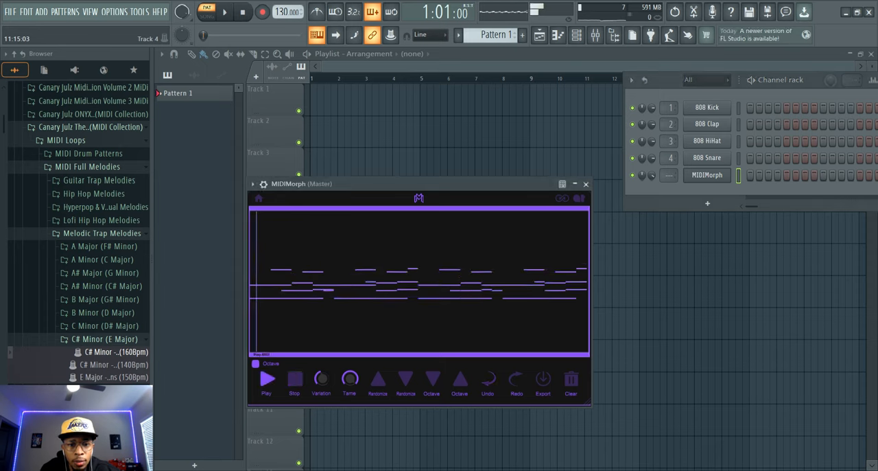
pyautogui.click(267, 379)
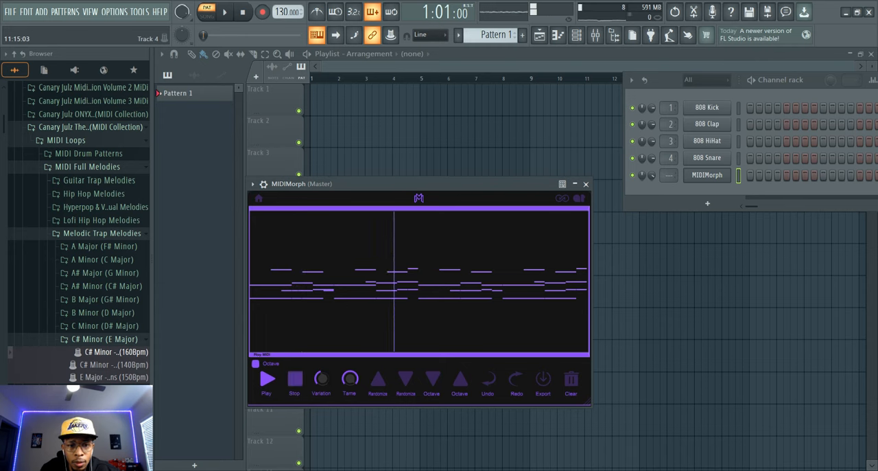
pyautogui.click(294, 378)
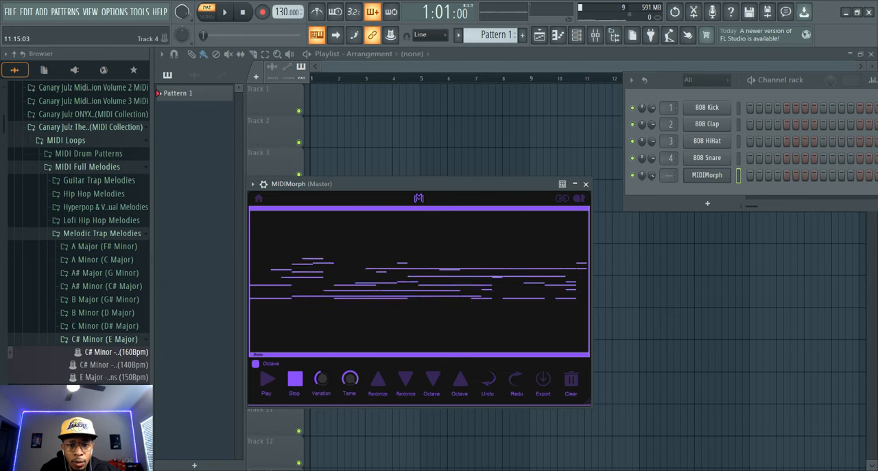
pyautogui.click(266, 378)
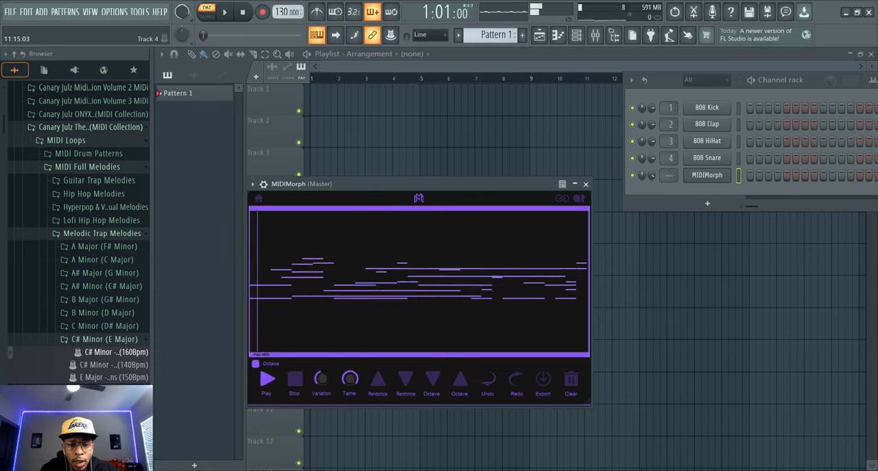
pyautogui.click(267, 378)
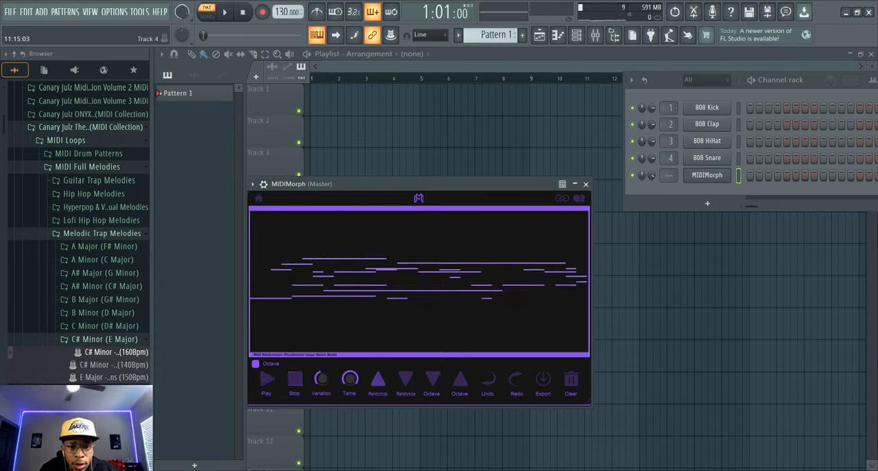
# Step: Apply the Octave mutation, randomize again, and play the new variation
pyautogui.click(378, 379)
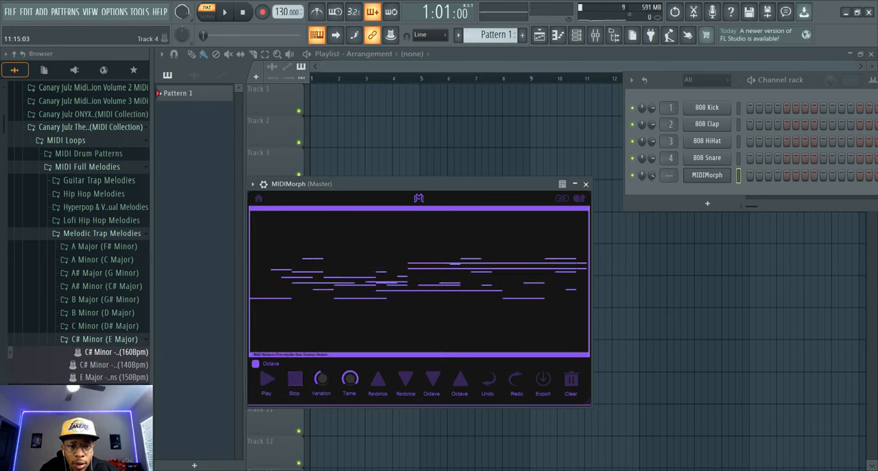
pyautogui.click(266, 378)
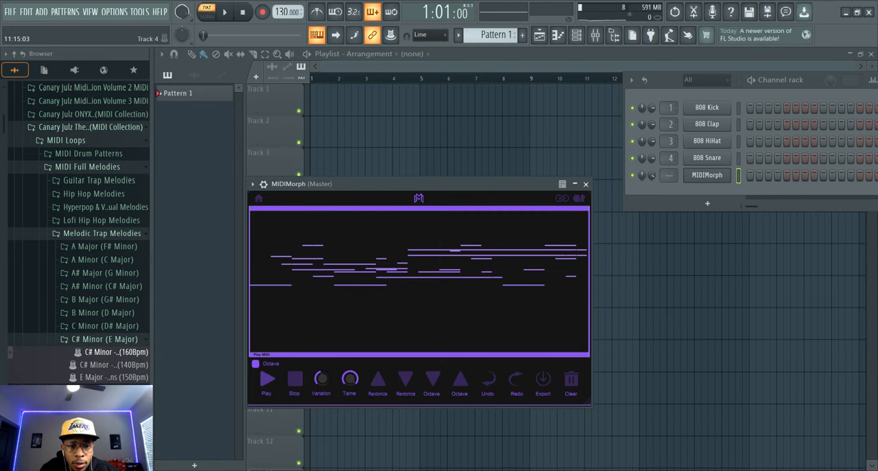
pyautogui.click(267, 379)
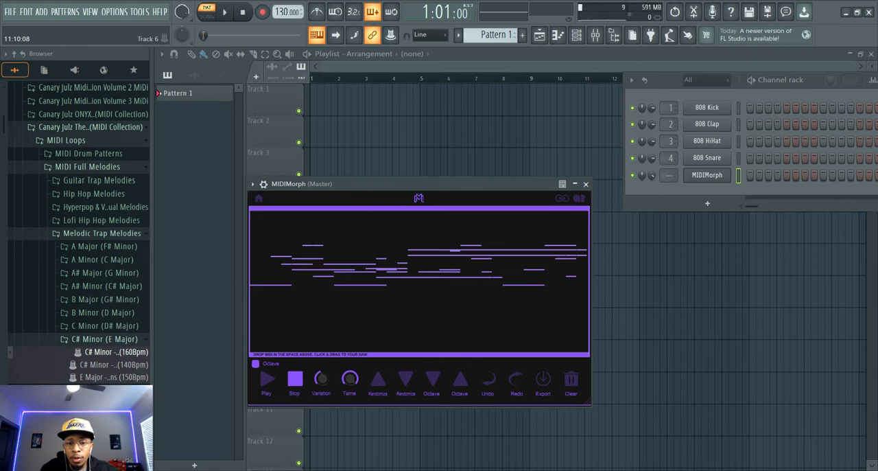
pyautogui.click(543, 382)
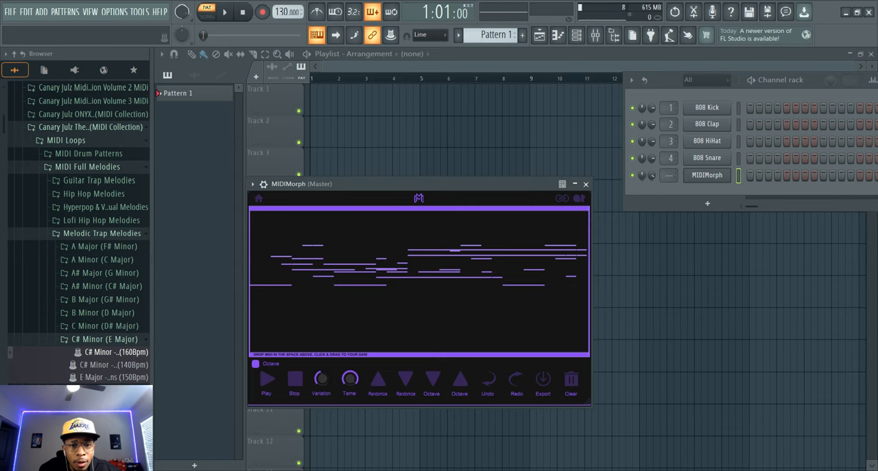
pyautogui.click(707, 174)
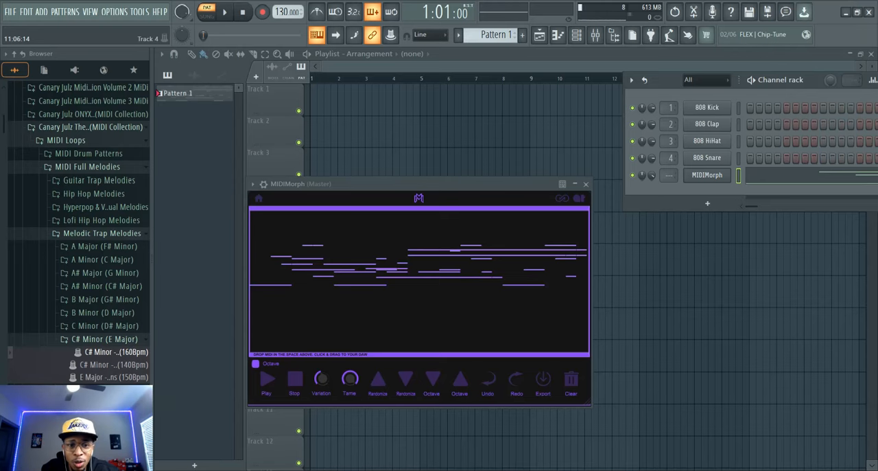
# Step: Load the C# Major melody, randomize and audition it, then open the G Minor folder
pyautogui.click(107, 286)
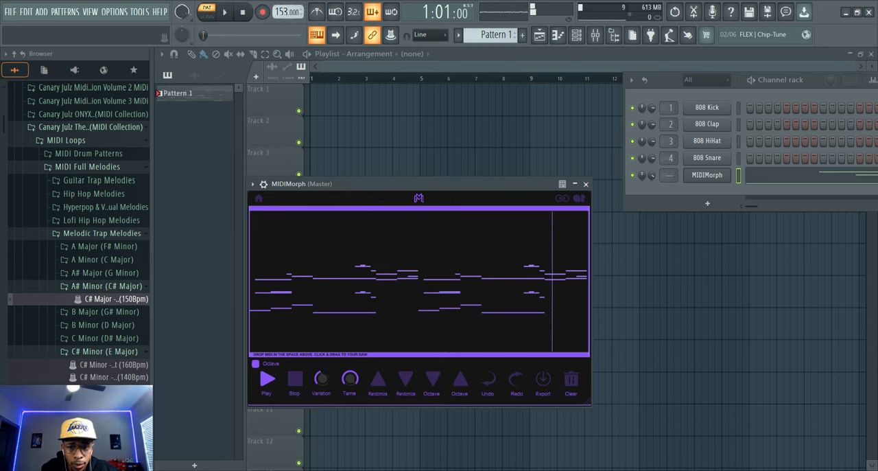
pyautogui.click(267, 379)
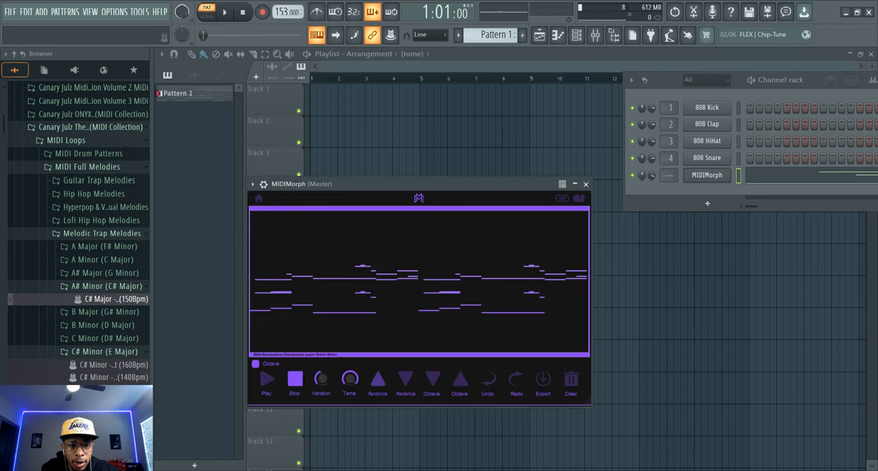
pyautogui.click(377, 378)
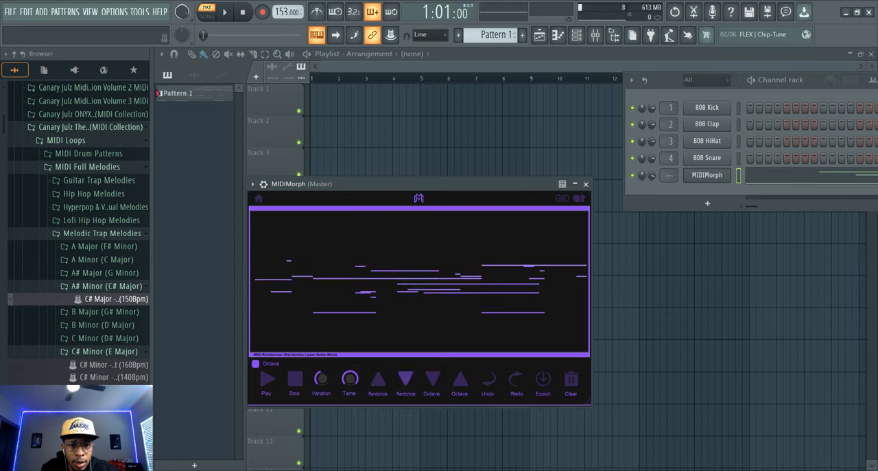
pyautogui.click(267, 378)
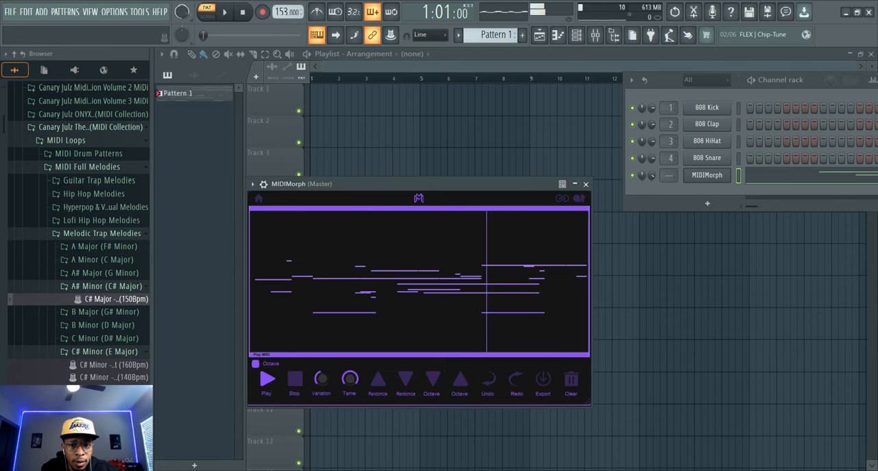
pyautogui.click(266, 378)
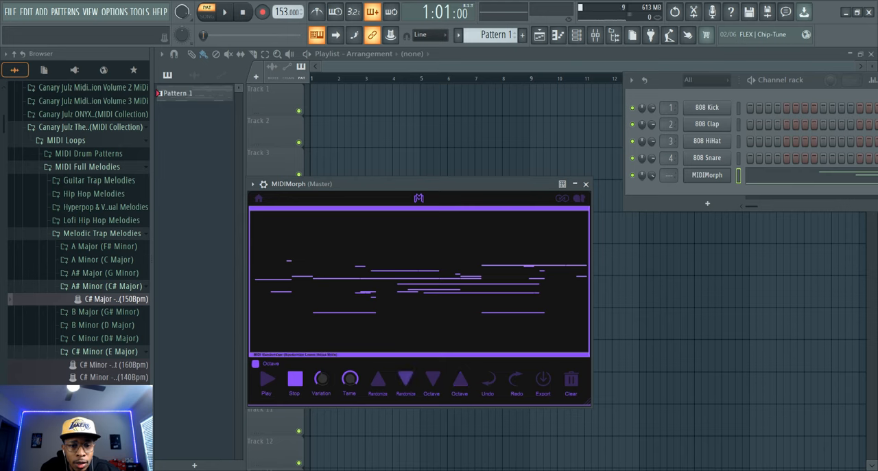
pyautogui.click(103, 273)
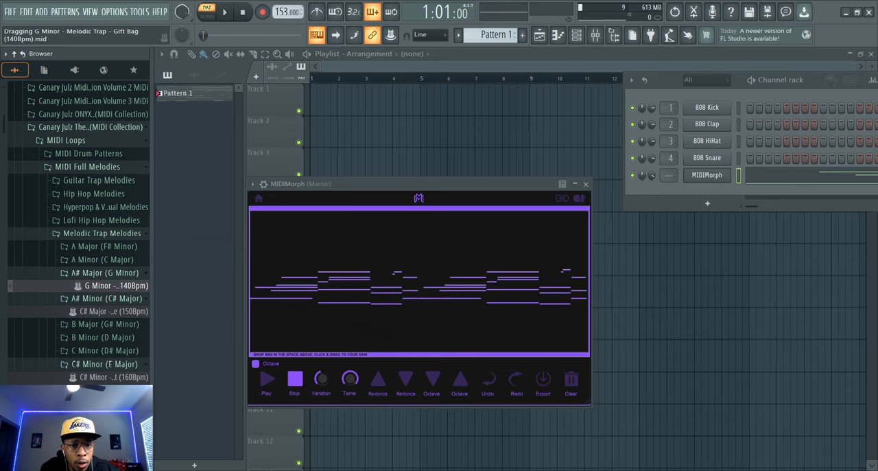
# Step: Generate several lower-note variations of the G Minor trap melody, playing each, then stop playback
pyautogui.click(266, 378)
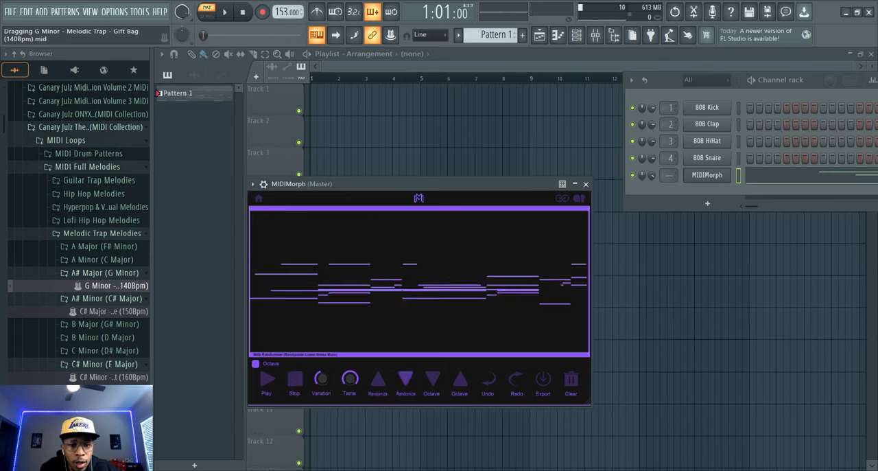
pyautogui.click(267, 379)
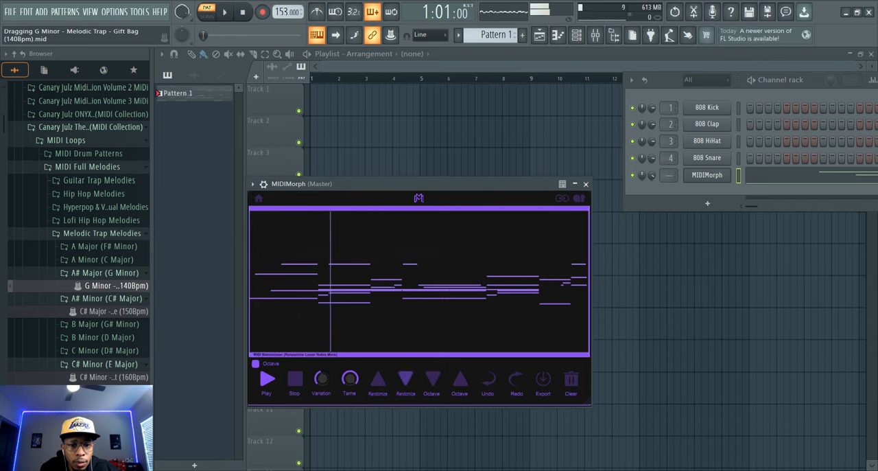
pyautogui.click(266, 378)
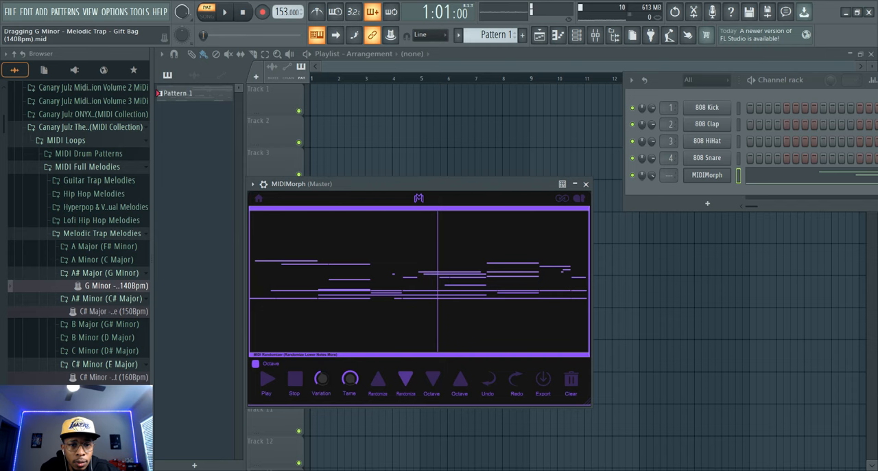
pyautogui.click(295, 379)
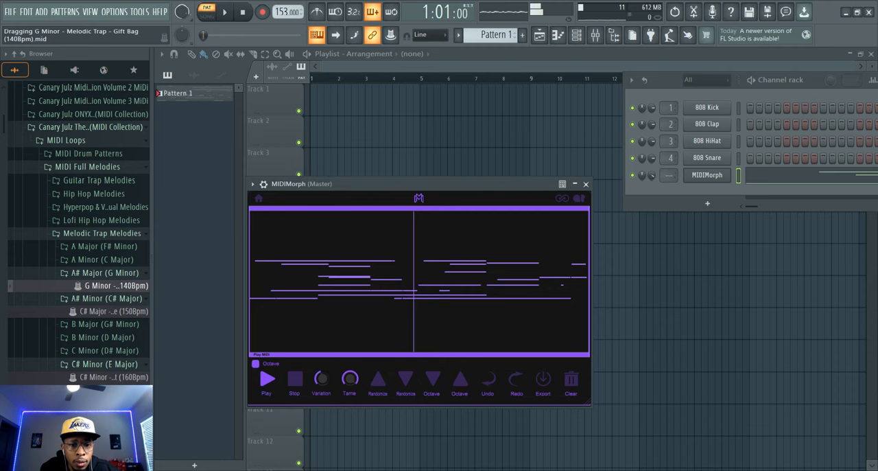
pyautogui.click(267, 378)
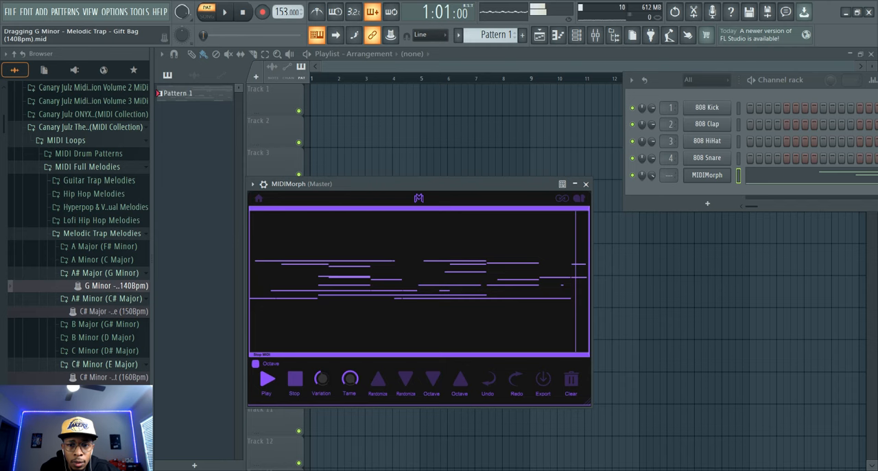
pyautogui.click(294, 378)
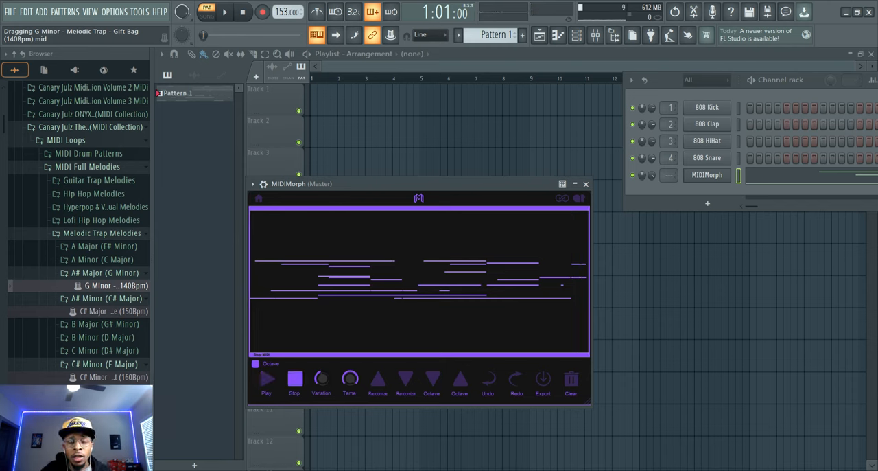